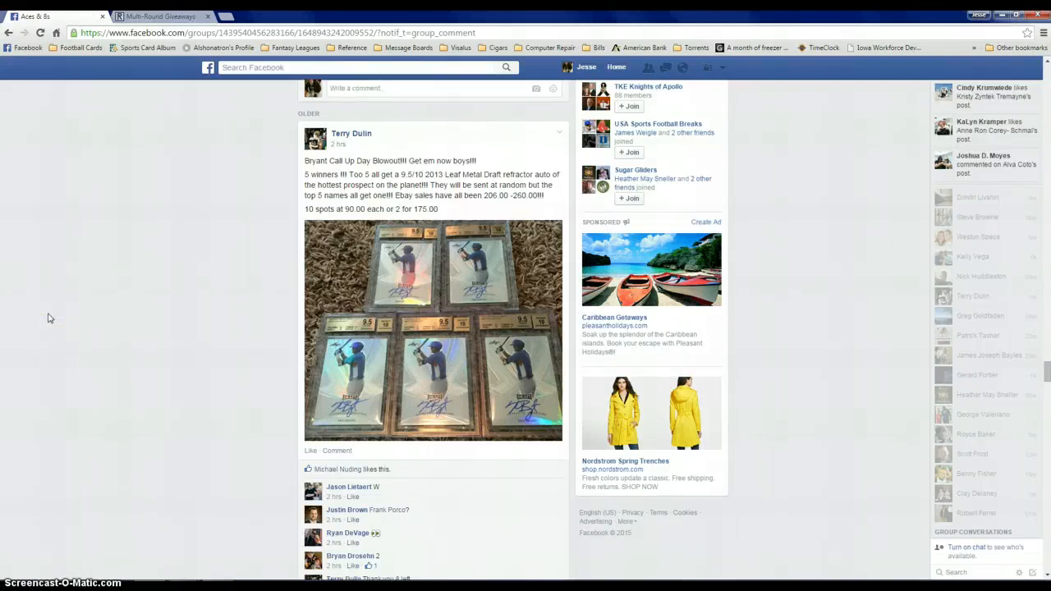
Review the ten-name list in the post comments and reply "live" to announce the giveaway.
scroll("down", 3)
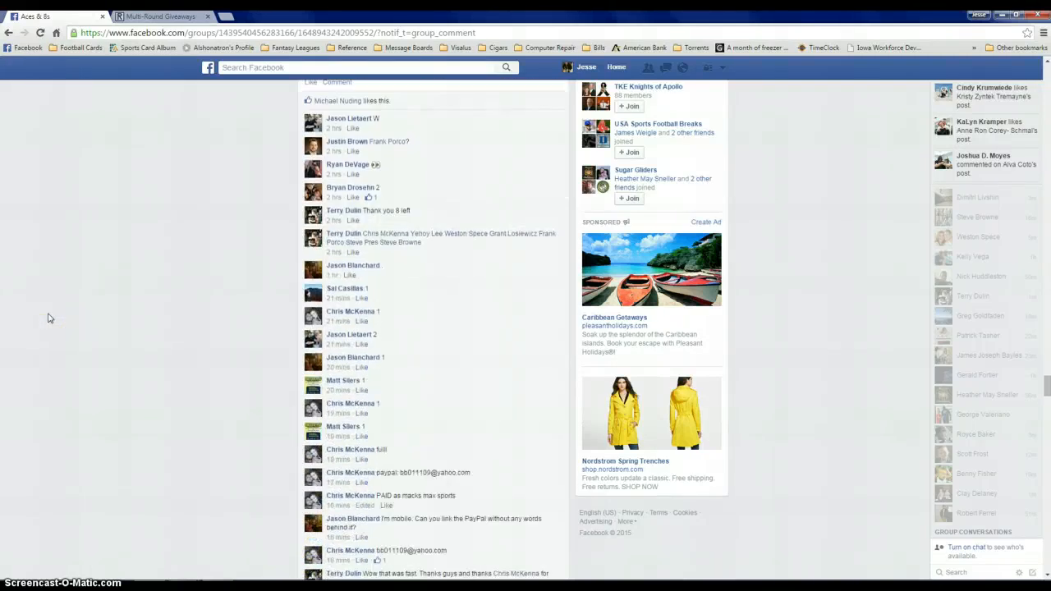
scroll("down", 3)
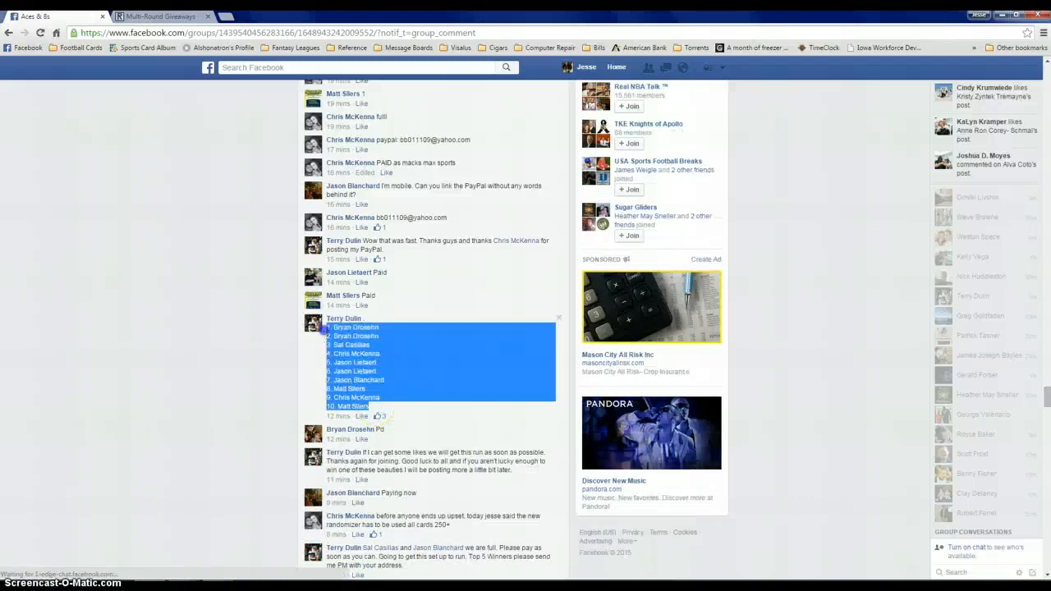
scroll("down", 3)
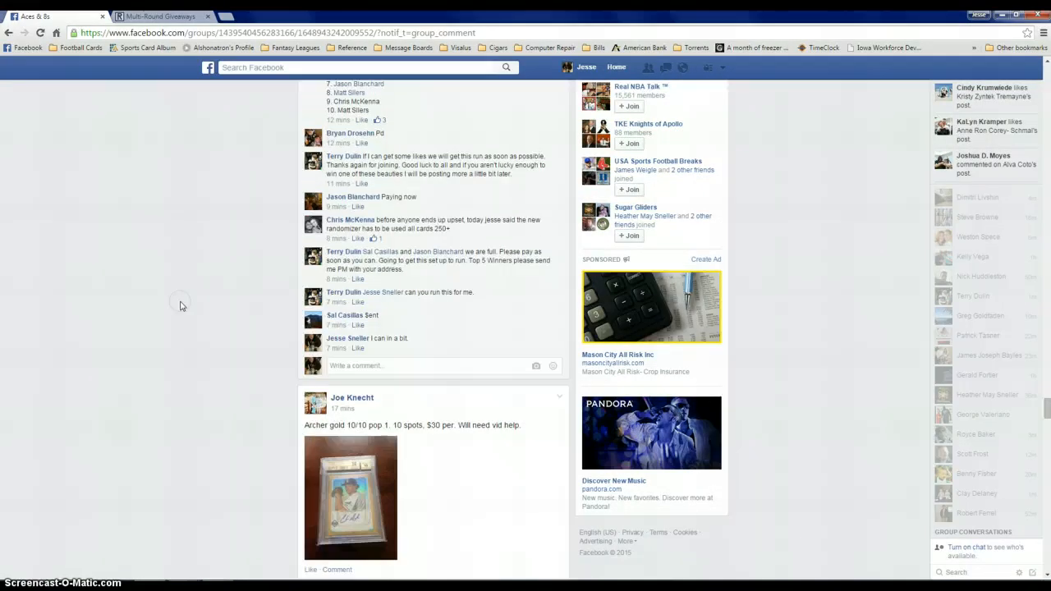
type("live")
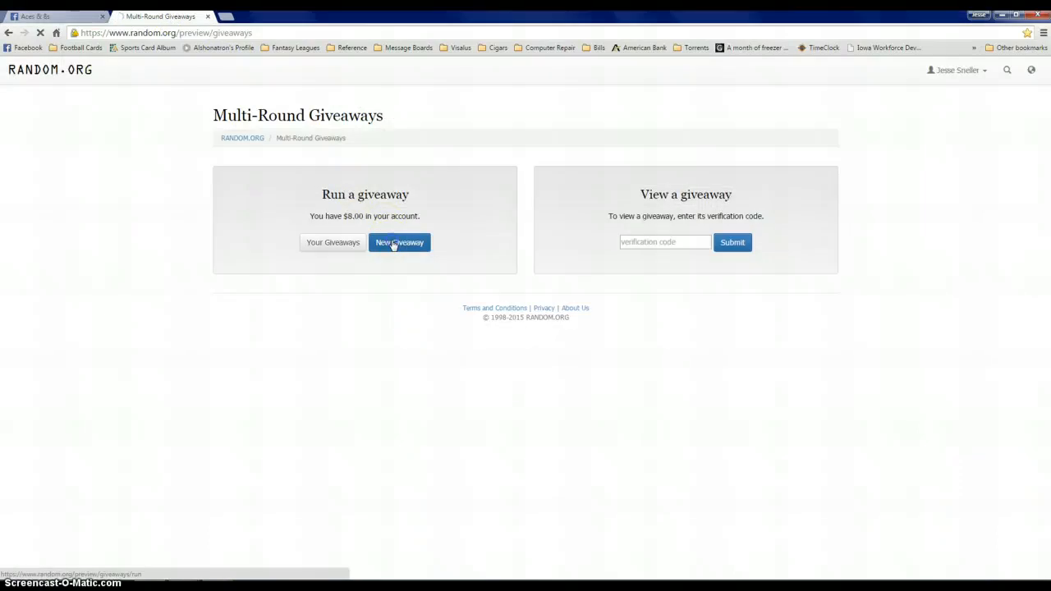
Create an 8-round giveaway named "Bryant lot" with the ten entries and begin it.
left_click(399, 243)
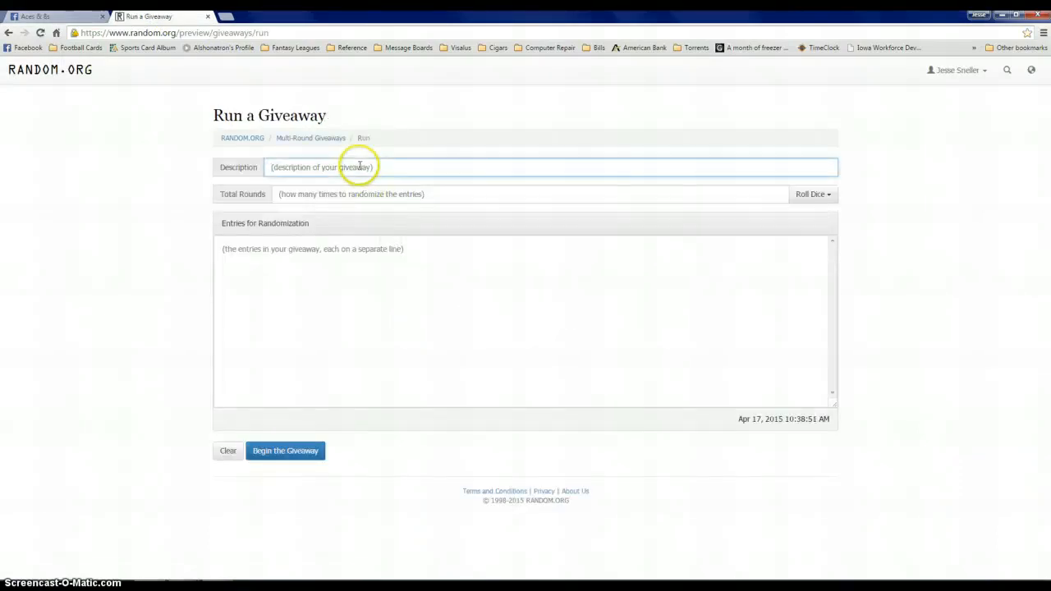
type("Bryant lot")
left_click(531, 193)
type("8")
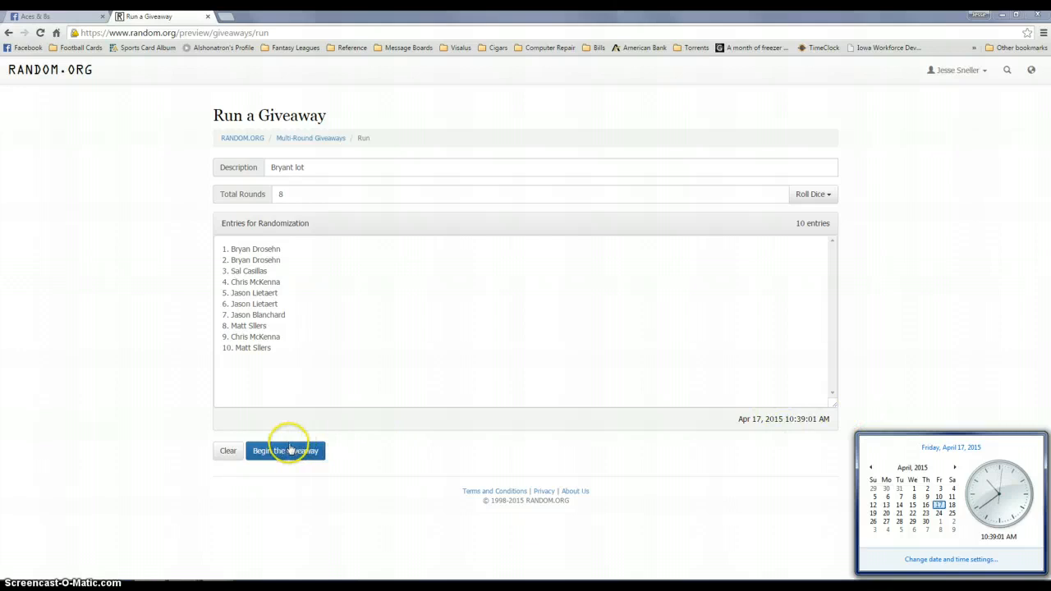
left_click(286, 450)
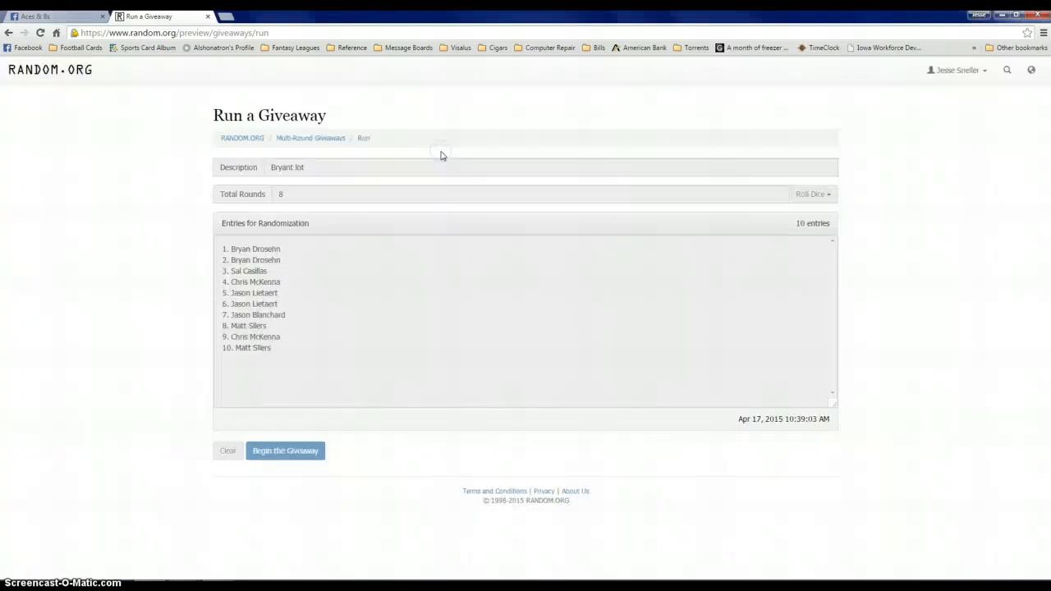
Run rounds 1 through 8 until the giveaway completes with a verification code.
left_click(286, 450)
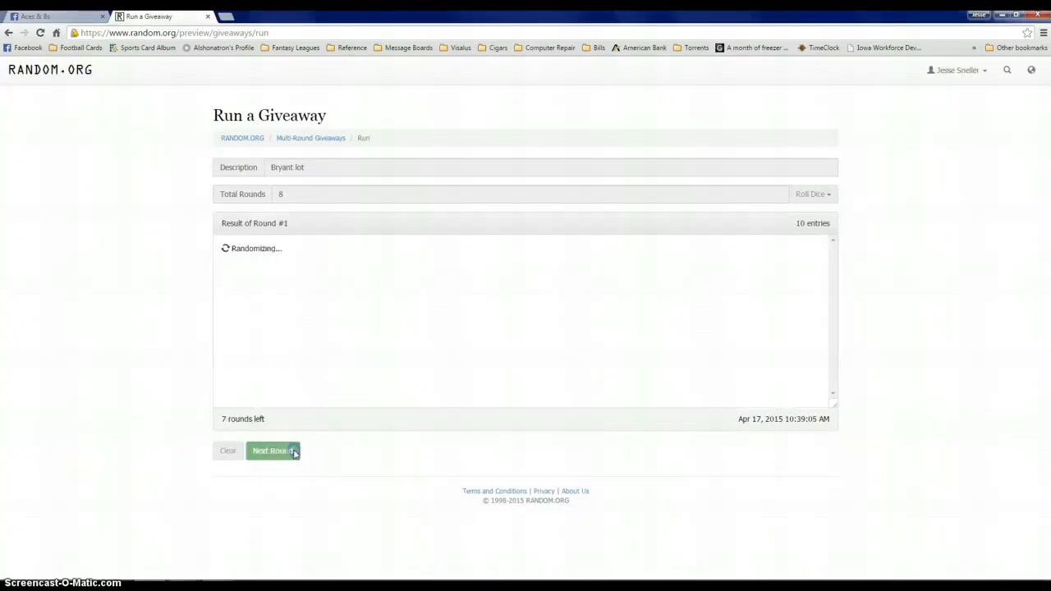
left_click(272, 451)
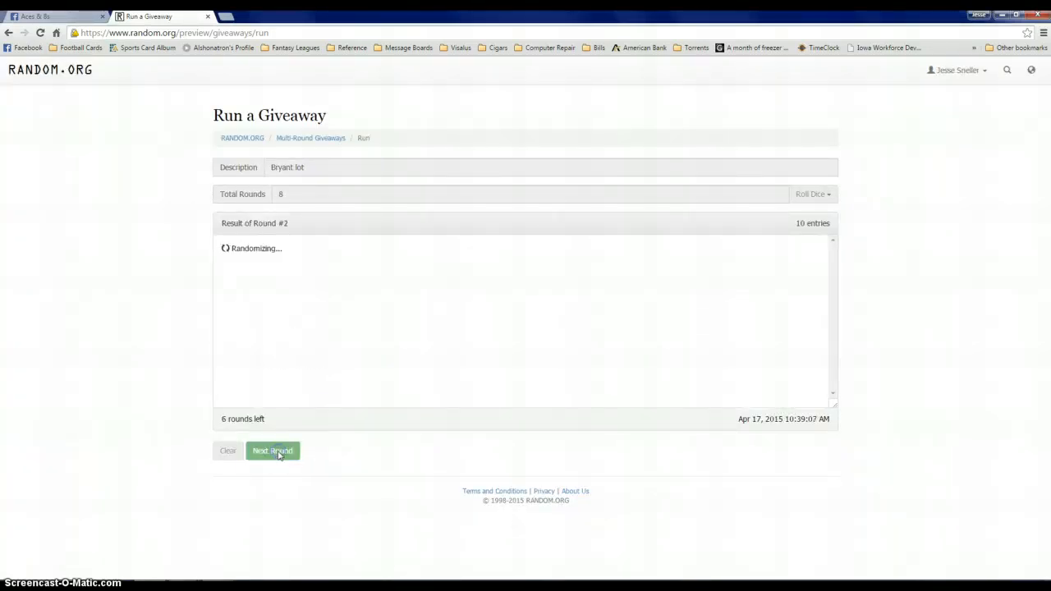
left_click(272, 450)
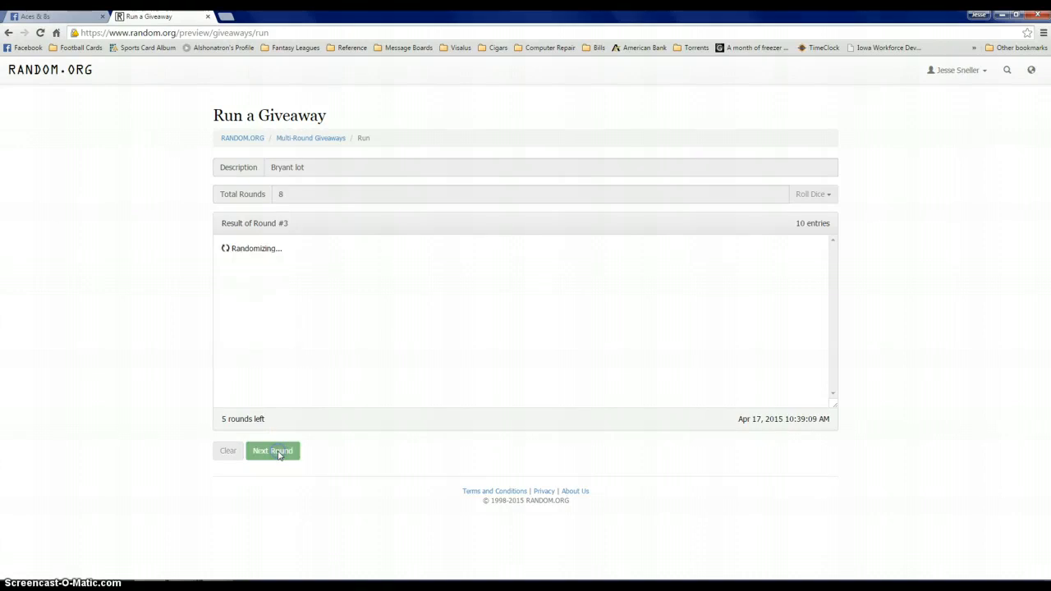
left_click(273, 450)
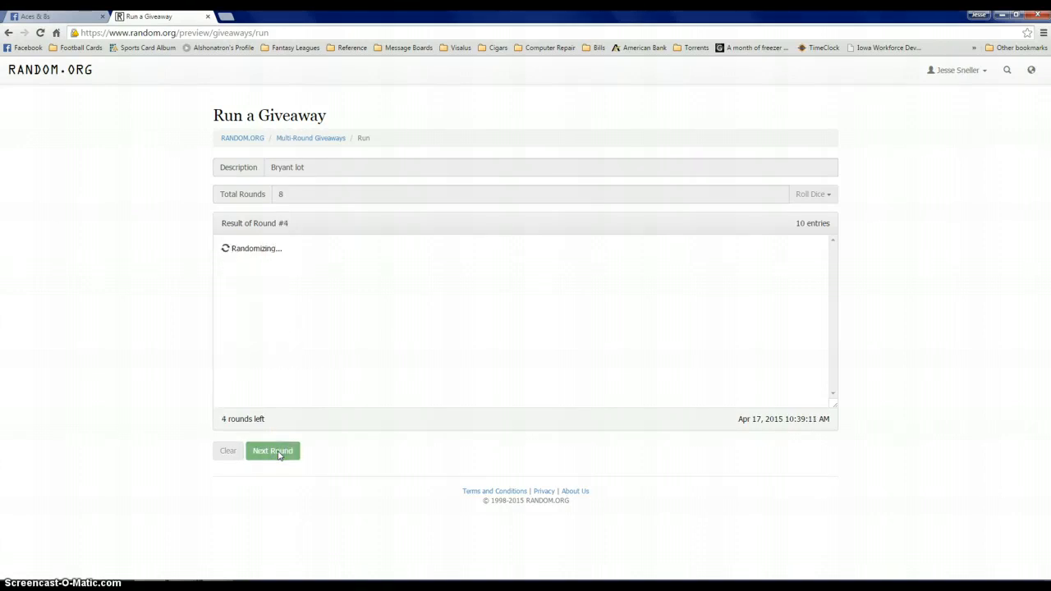
left_click(273, 450)
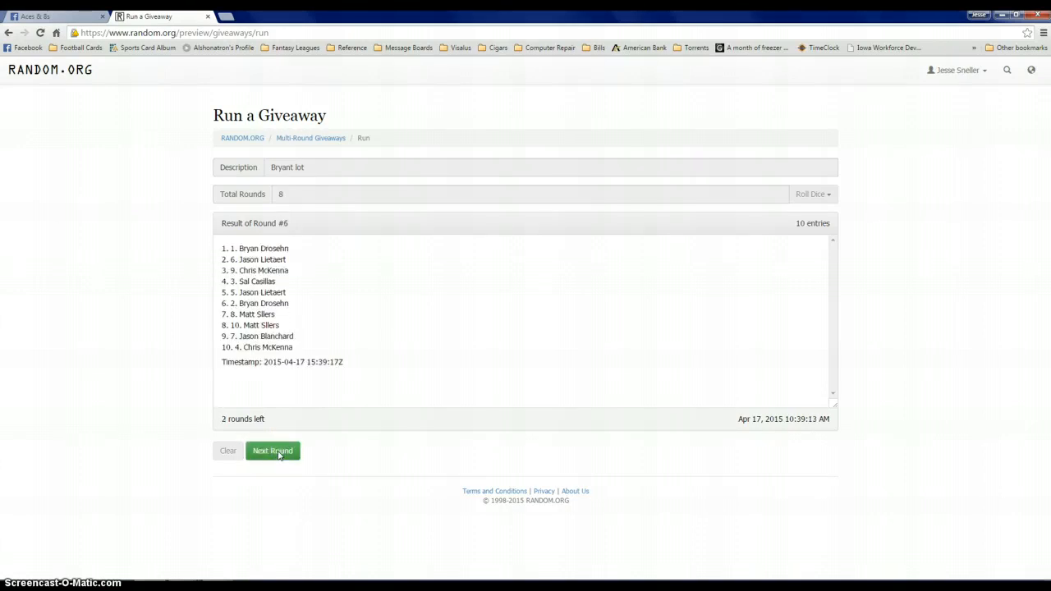
left_click(272, 450)
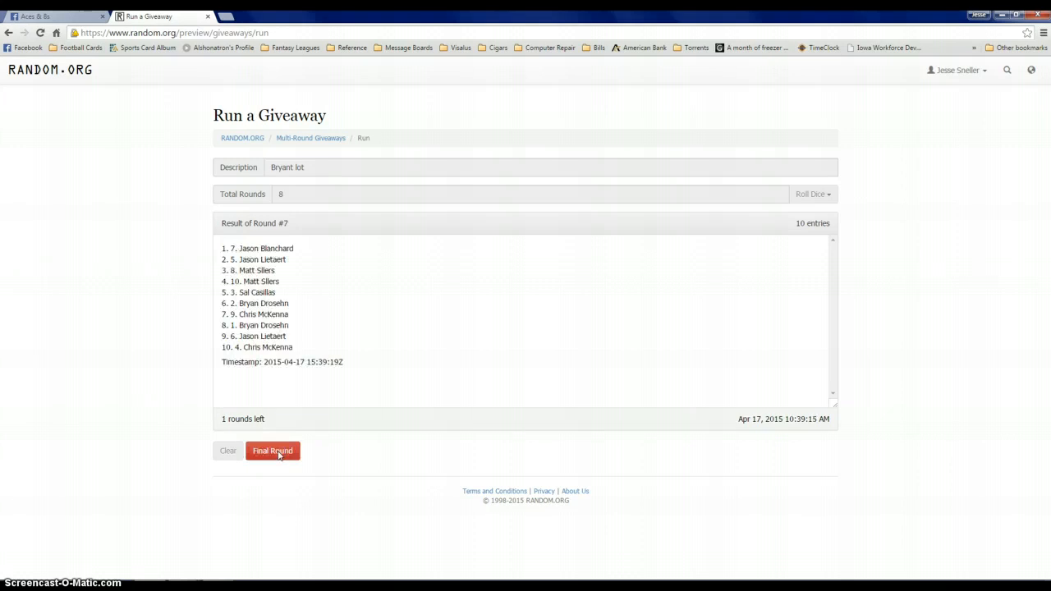
left_click(273, 450)
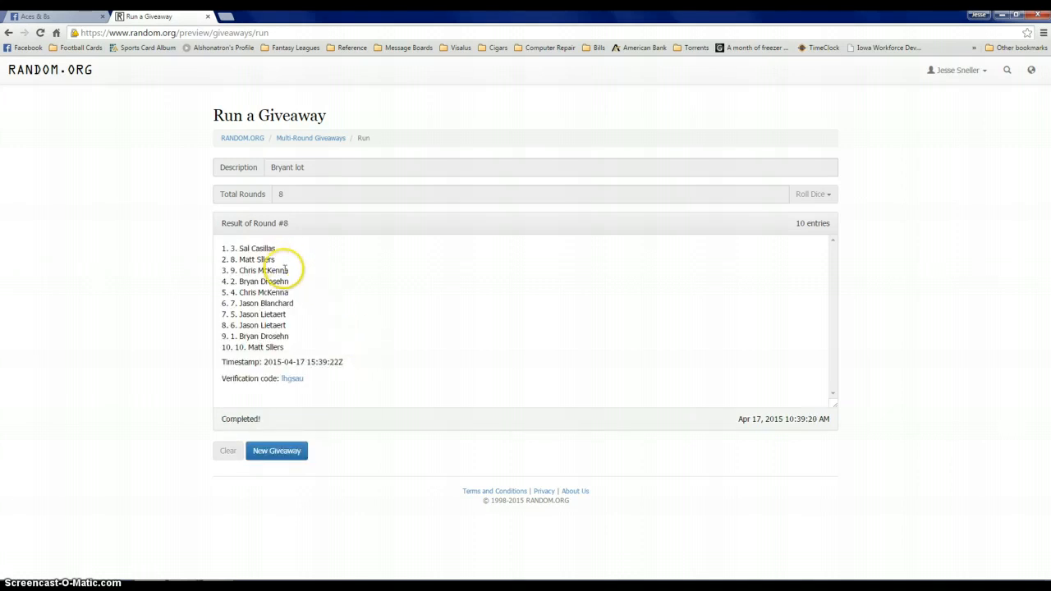
Highlight the first five names of the Round #8 result and return to the Facebook group post.
double_click(278, 293)
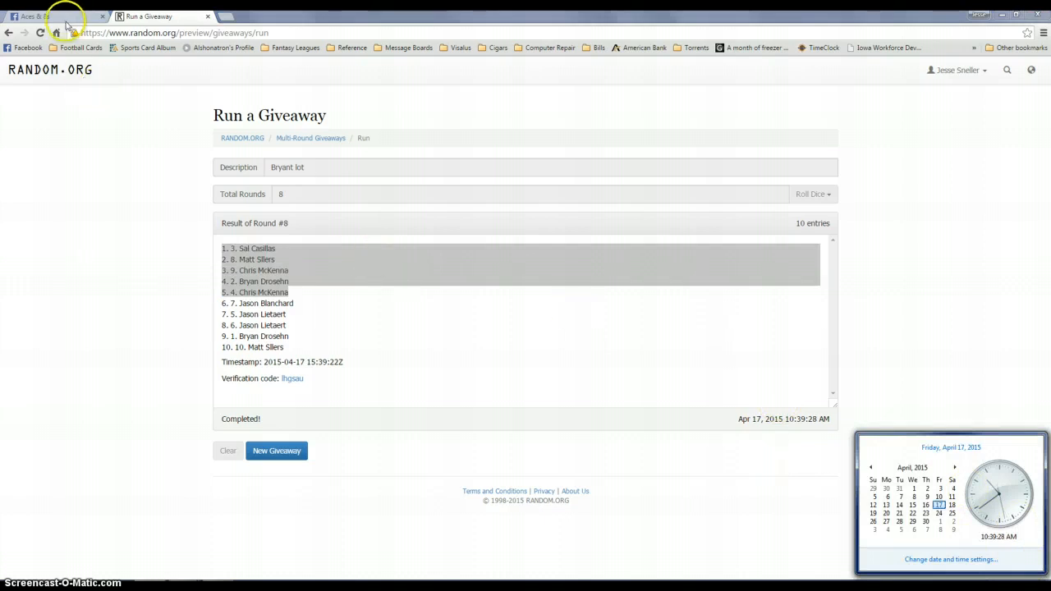
left_click(46, 13)
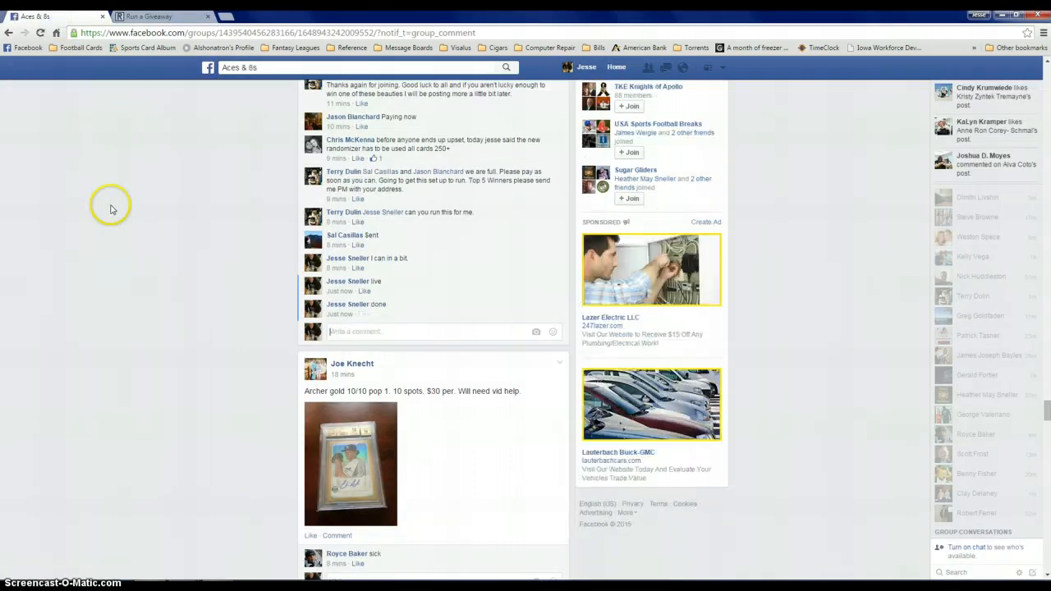